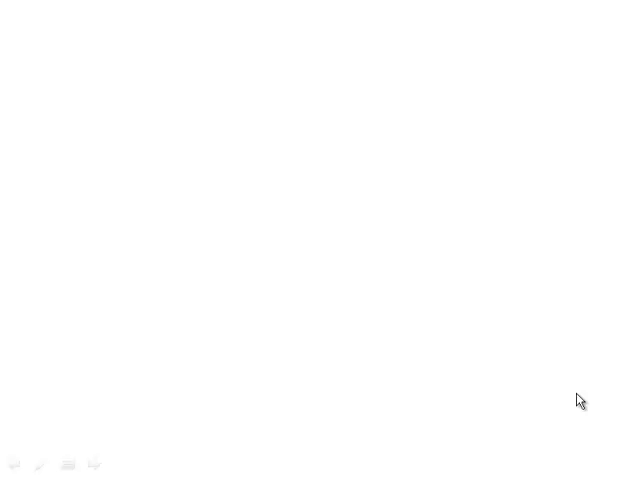
{"action": "mouse_move", "coordinate": [571, 406]}
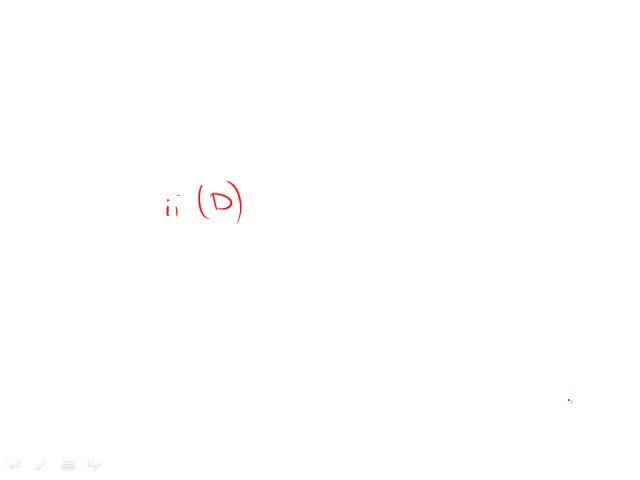
In red pen, circle D beside ii, add a circled C above it, and arrow the C
{"action": "left_click_drag", "start_coordinate": [200, 175], "coordinate": [210, 240]}
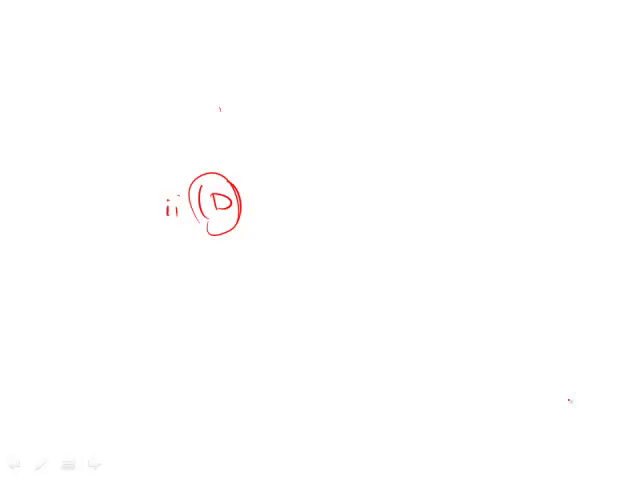
{"action": "left_click_drag", "start_coordinate": [235, 100], "coordinate": [215, 140]}
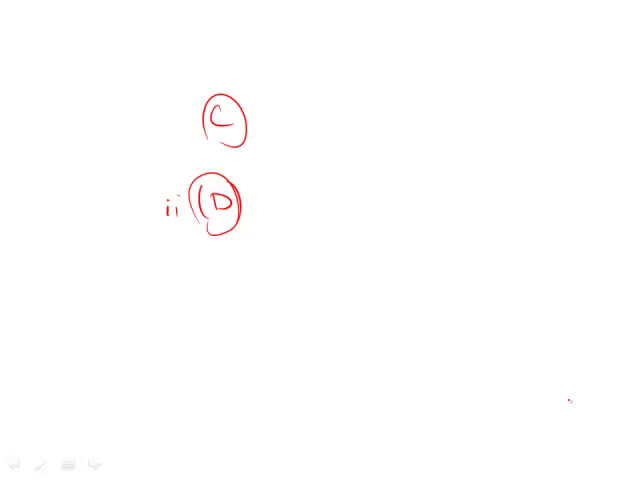
{"action": "left_click_drag", "start_coordinate": [135, 123], "coordinate": [200, 117]}
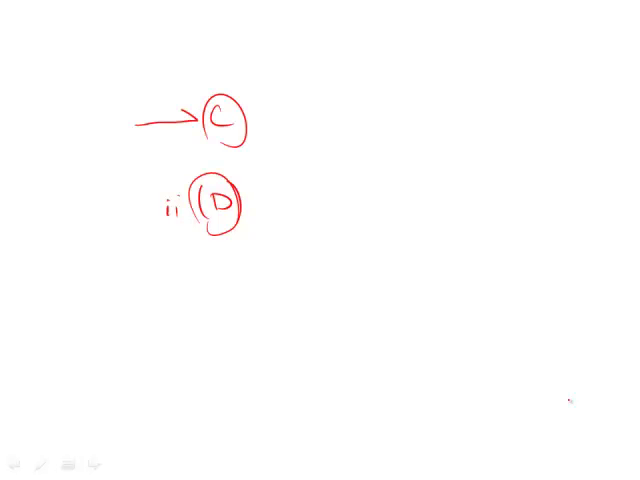